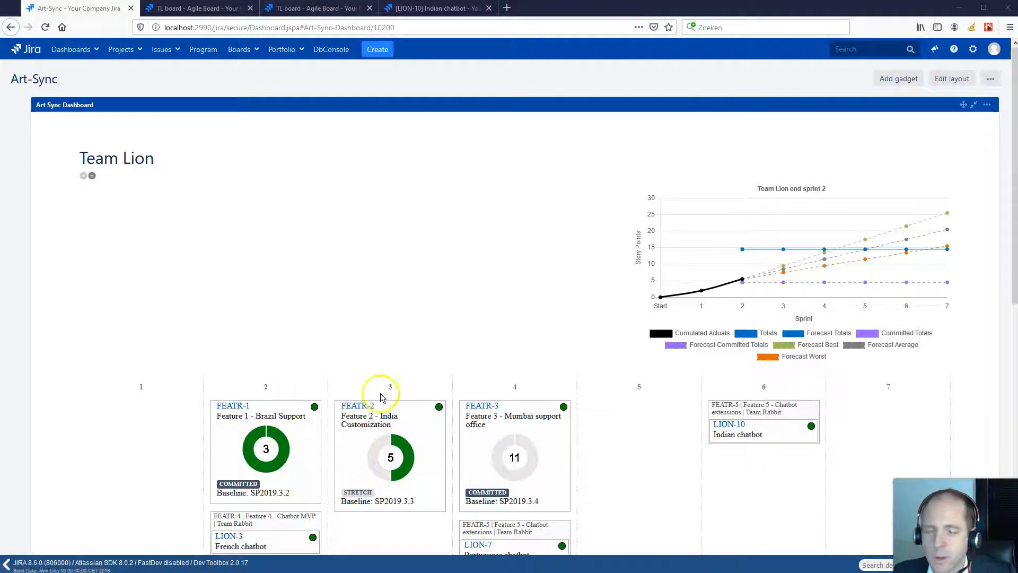
mouse_move(289, 404)
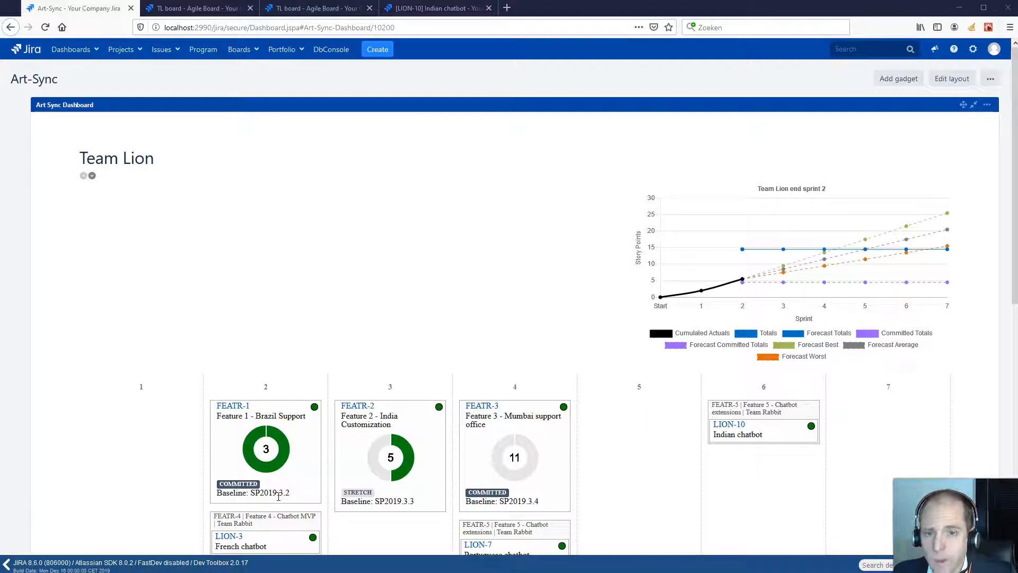
mouse_move(265, 448)
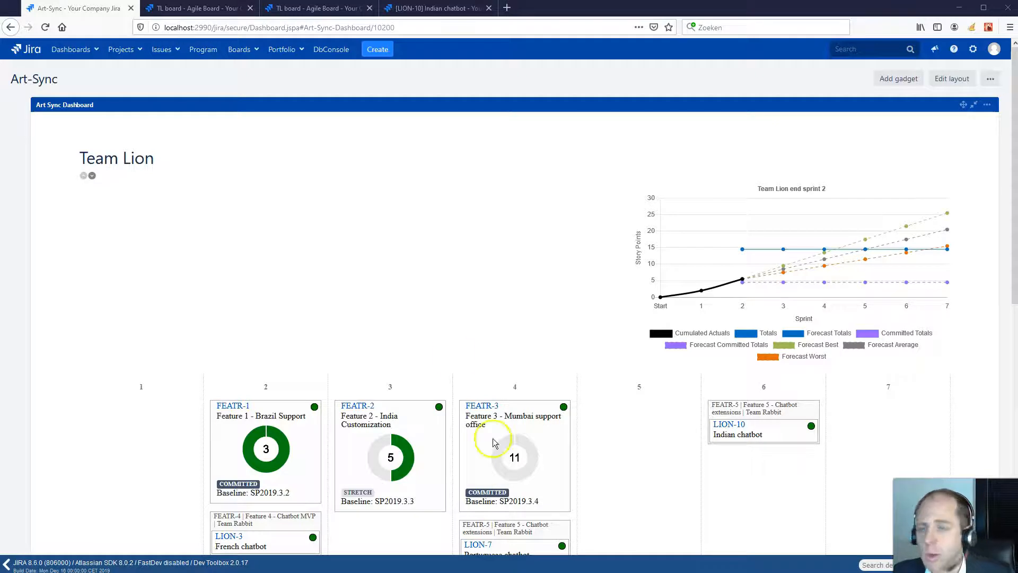
- Move LION-6 to Done on the TL board and refresh the Art-Sync dashboard
left_click(195, 8)
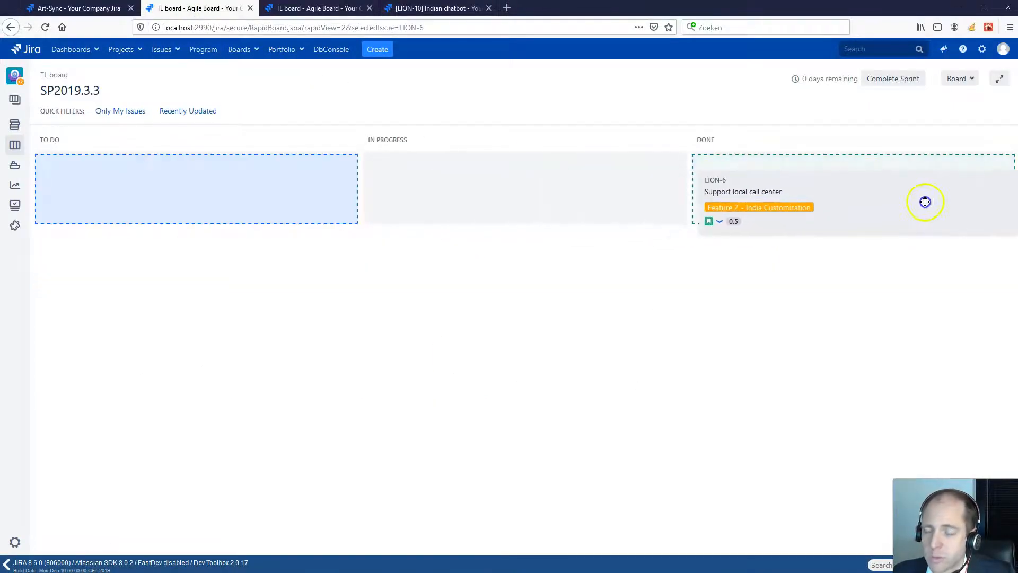
left_click(75, 8)
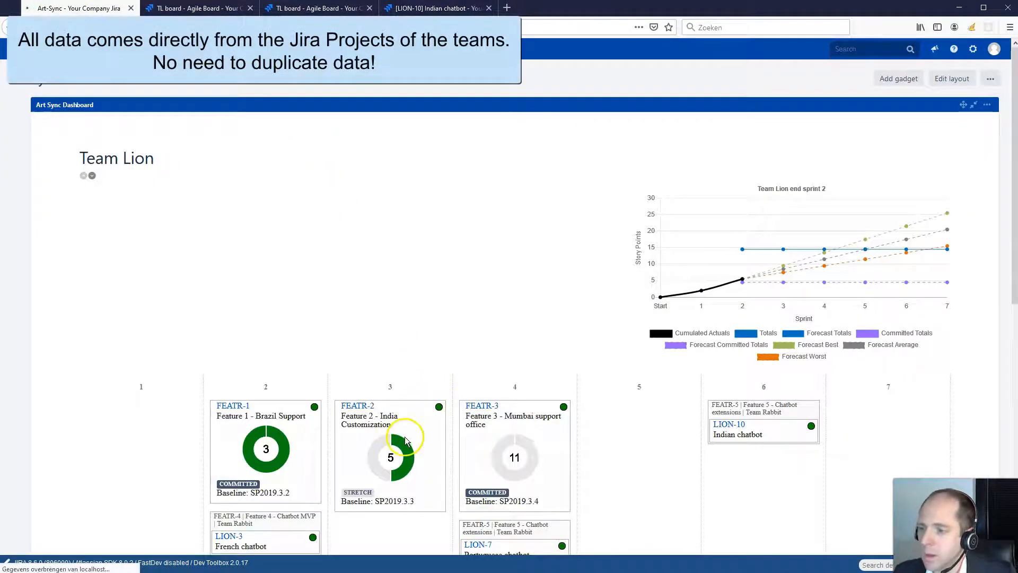
mouse_move(396, 442)
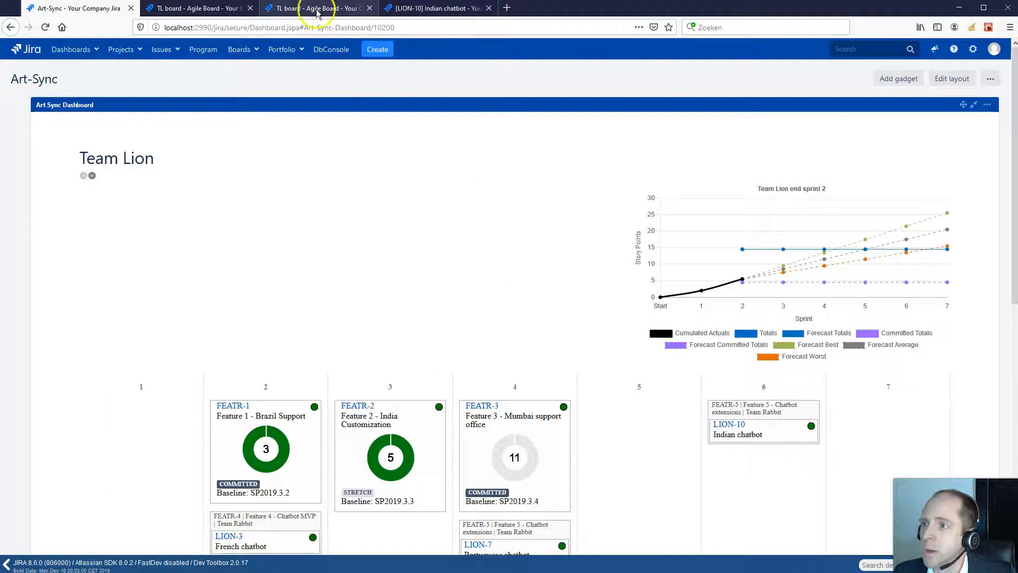
- Move LION-8 from SP2019.3.4 into sprint SP2019.3.5 in the TL backlog
left_click(318, 8)
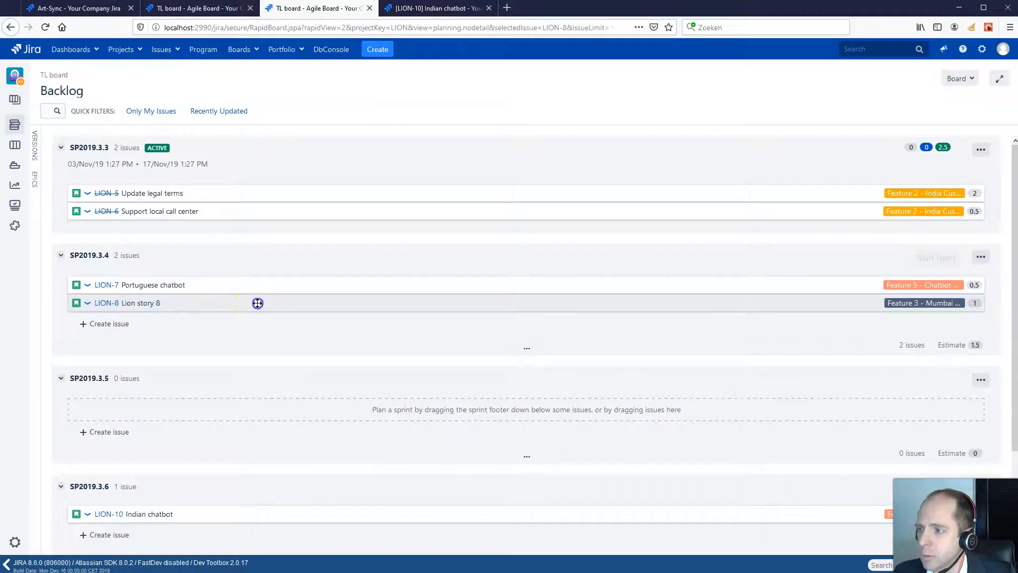
left_click_drag(257, 303, 283, 387)
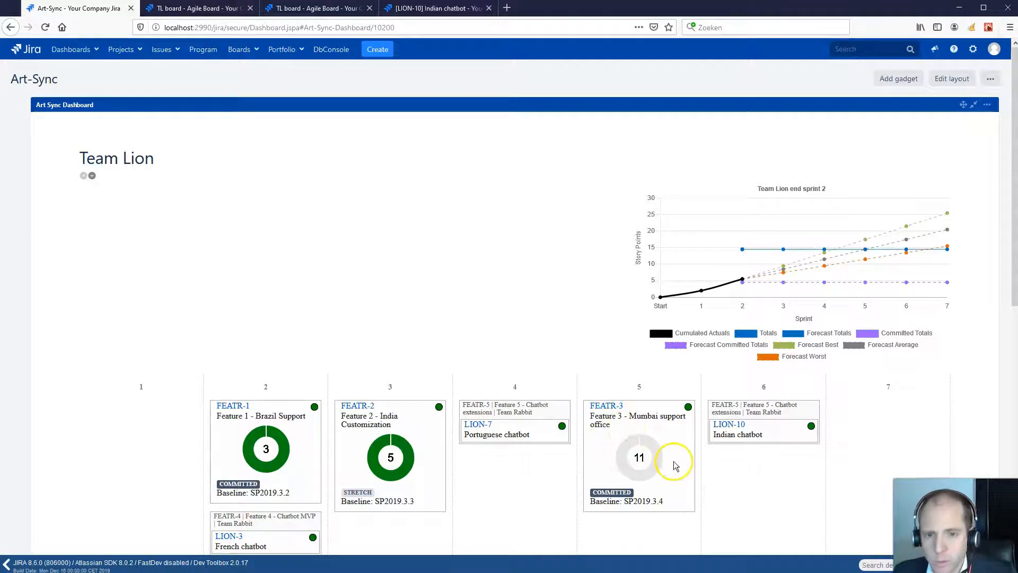
mouse_move(672, 458)
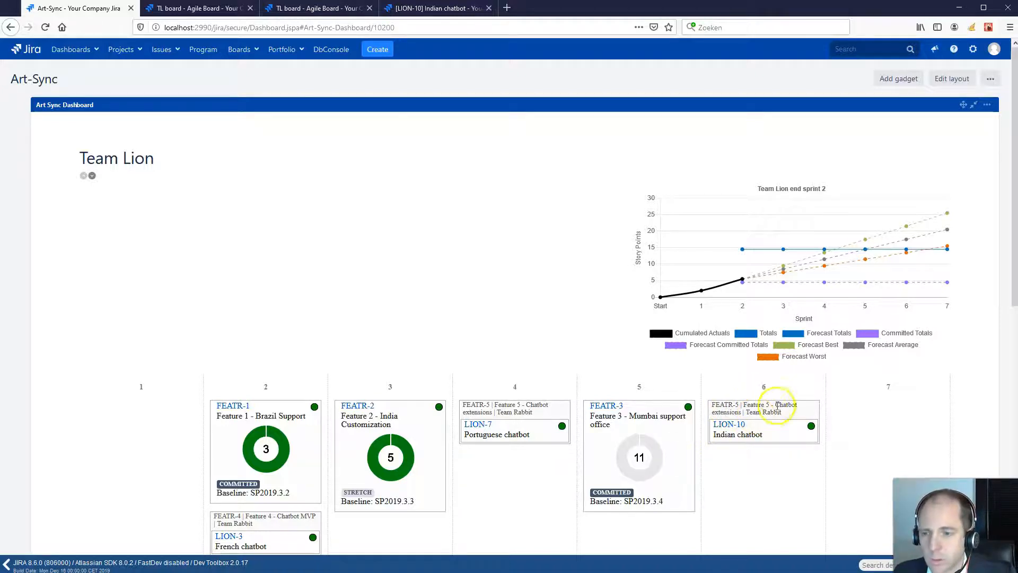
double_click(763, 411)
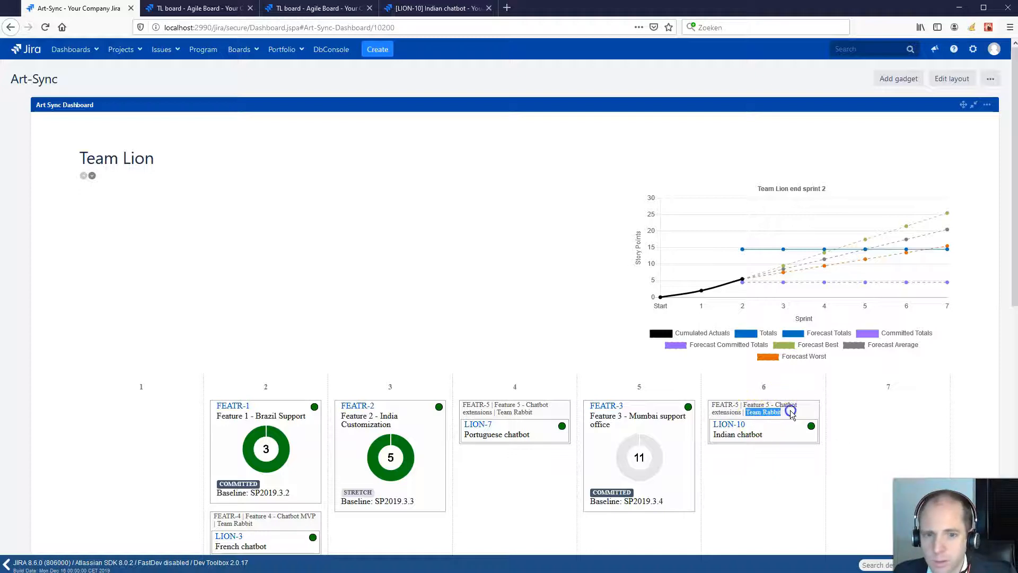
mouse_move(784, 438)
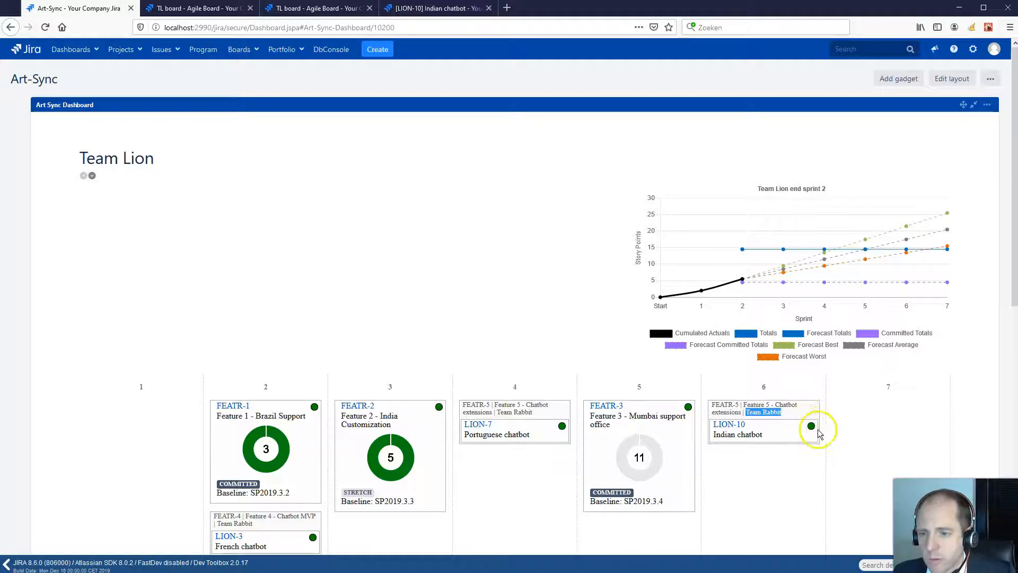
mouse_move(811, 426)
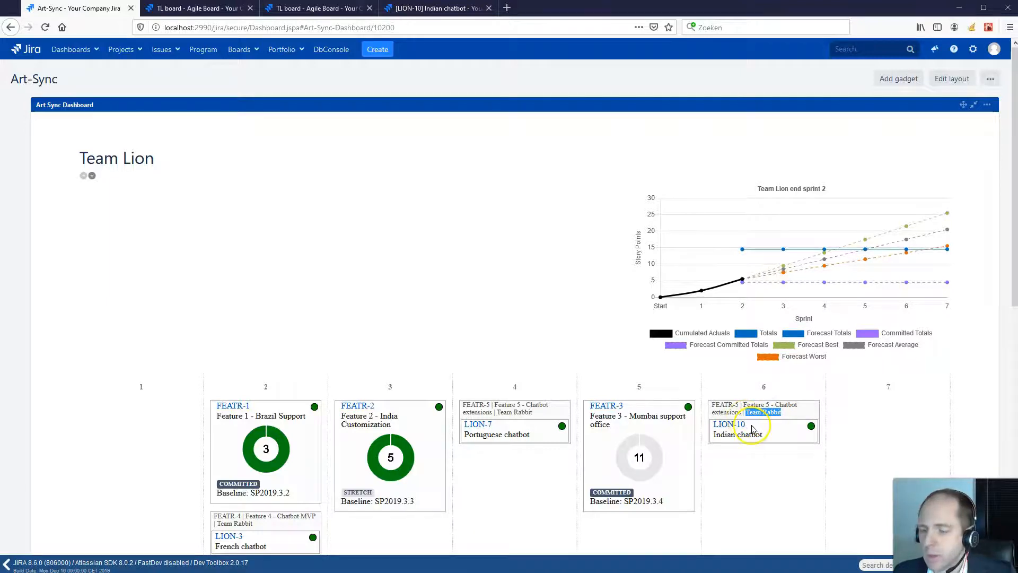
- Give LION-10 'Indian chatbot' an Amber RAG status
left_click(728, 424)
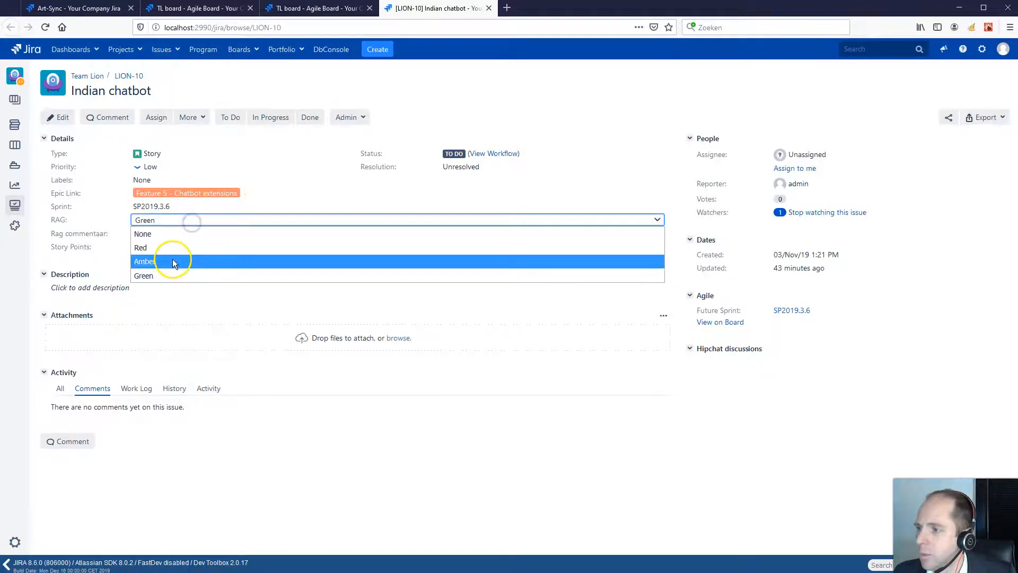
left_click(144, 261)
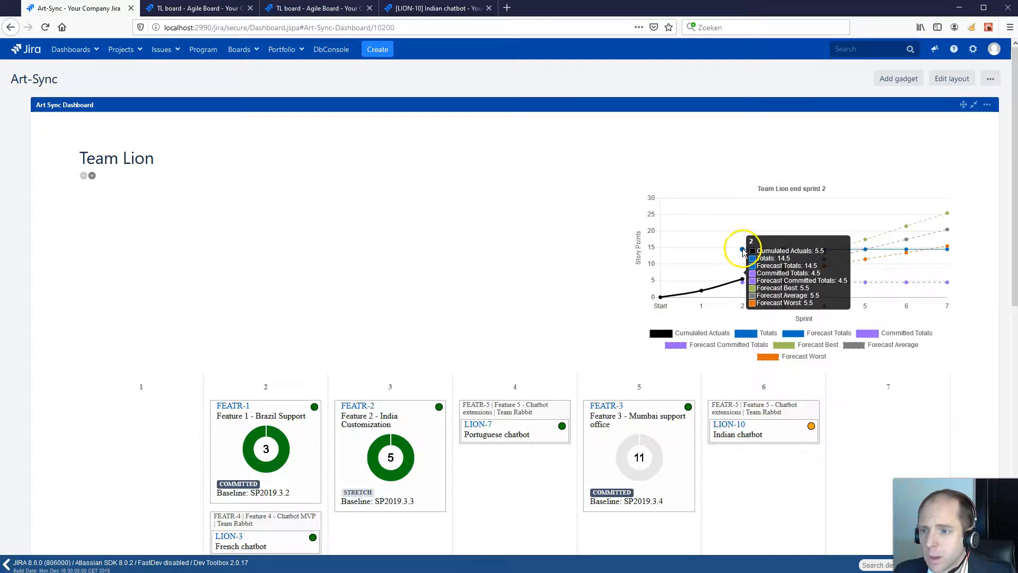
- Review the 14.5-point sprint 2 totals breakdown and close it
left_click(743, 250)
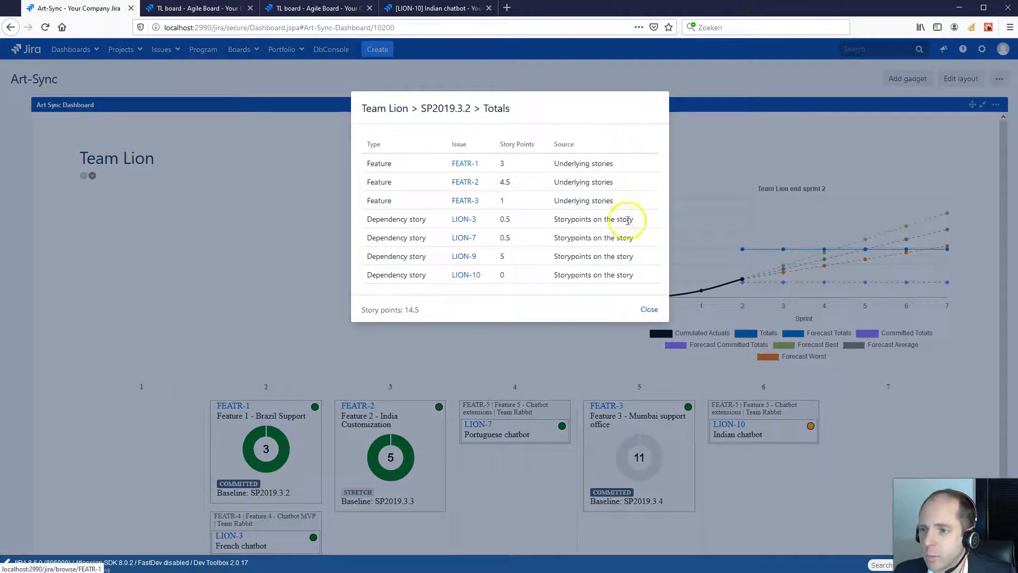
left_click(648, 308)
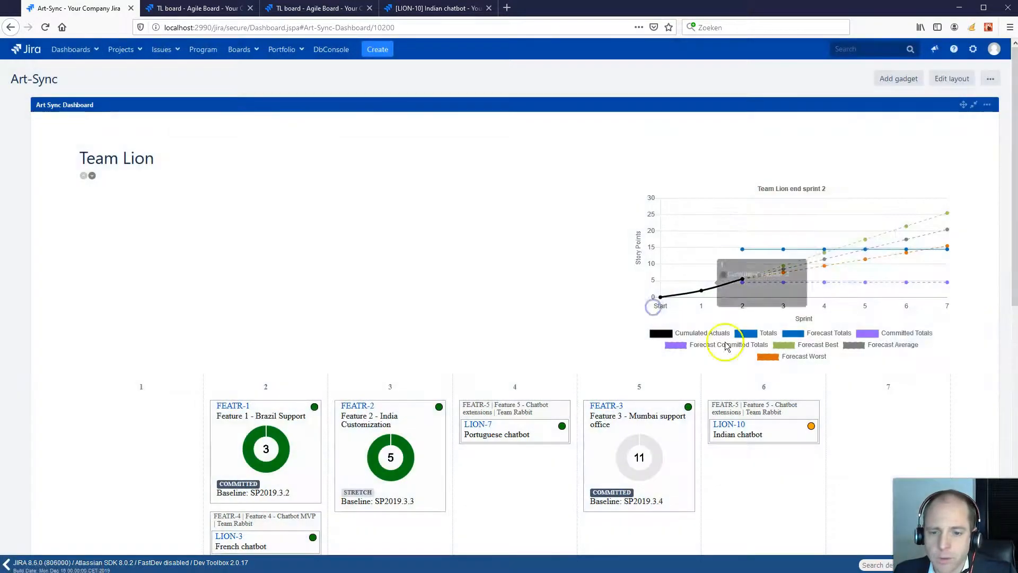
mouse_move(974, 210)
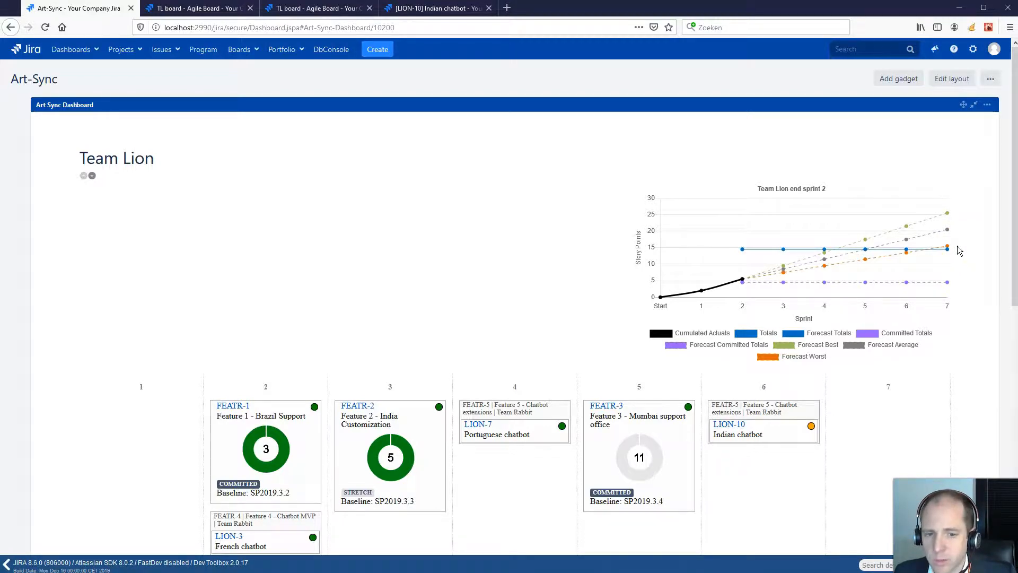
mouse_move(969, 249)
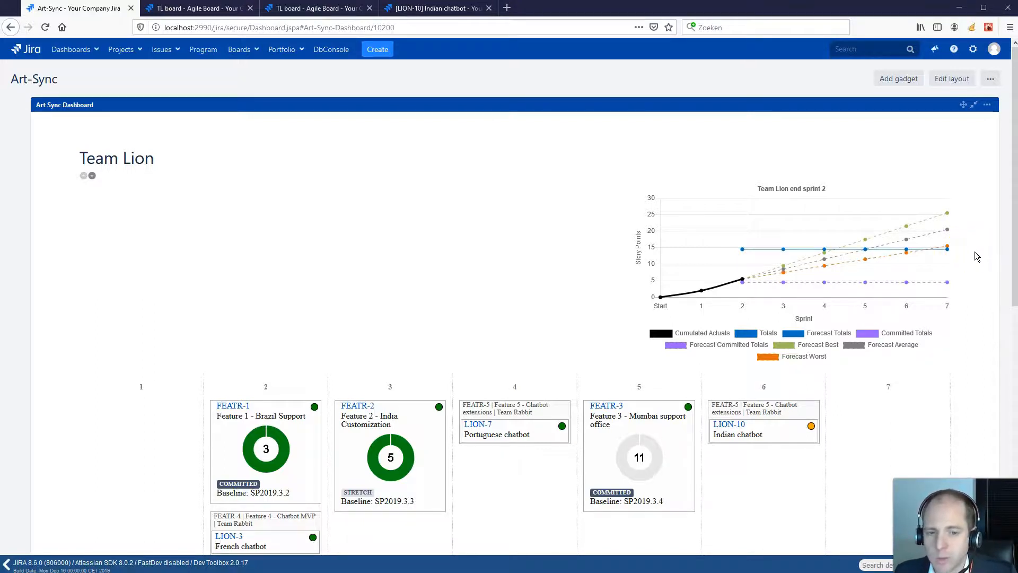
mouse_move(833, 173)
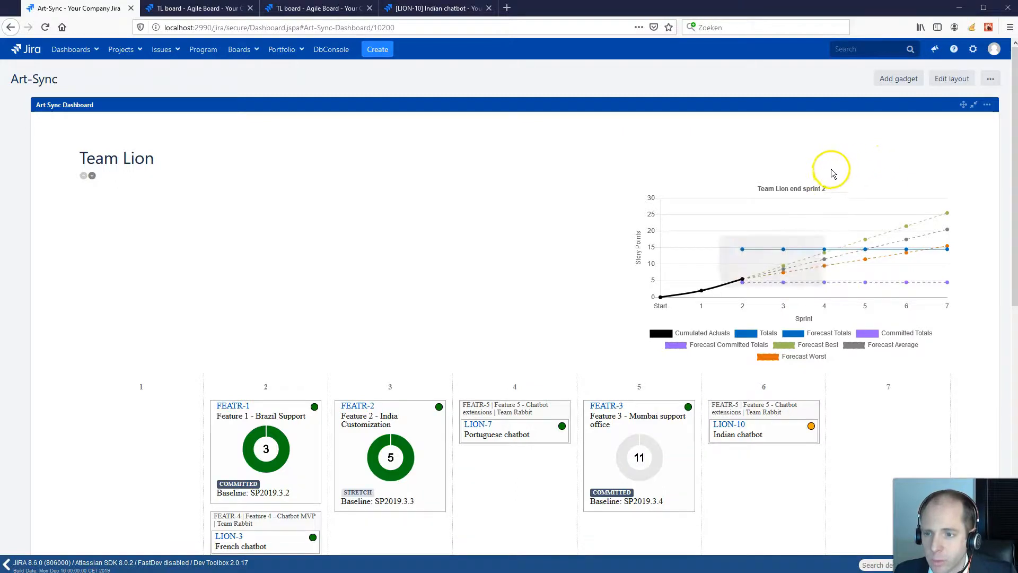
mouse_move(920, 162)
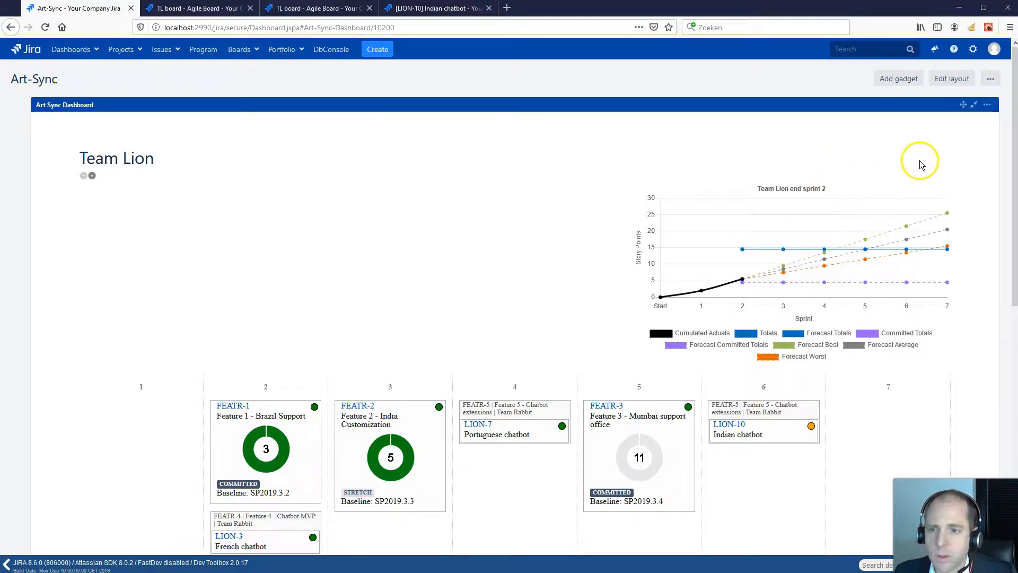
mouse_move(928, 165)
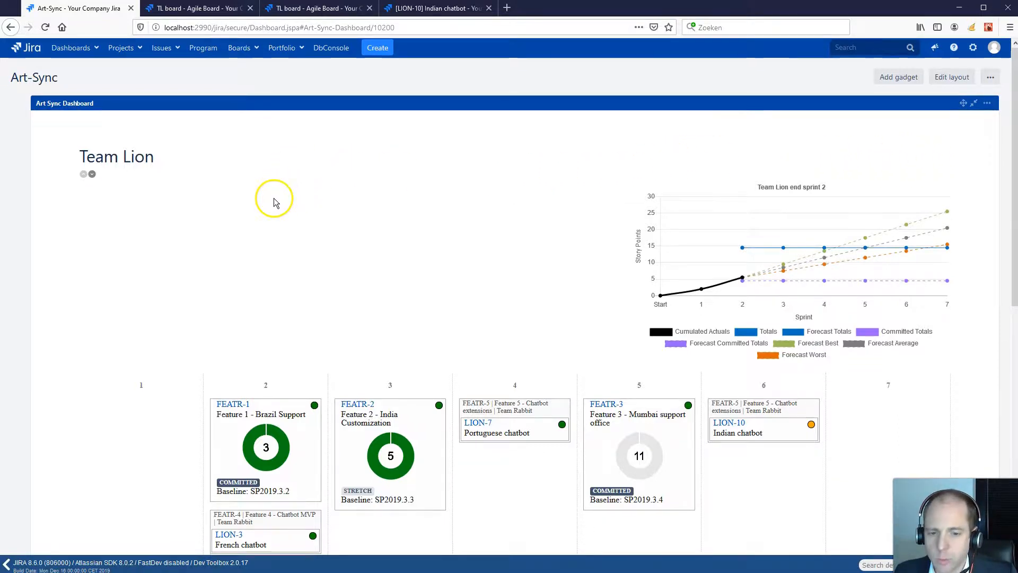
- Scroll to Team Rabbit's section with FEATR-4 'Chatbot MVP' (21.5) and FEATR-5 (16.5)
scroll("down", 3)
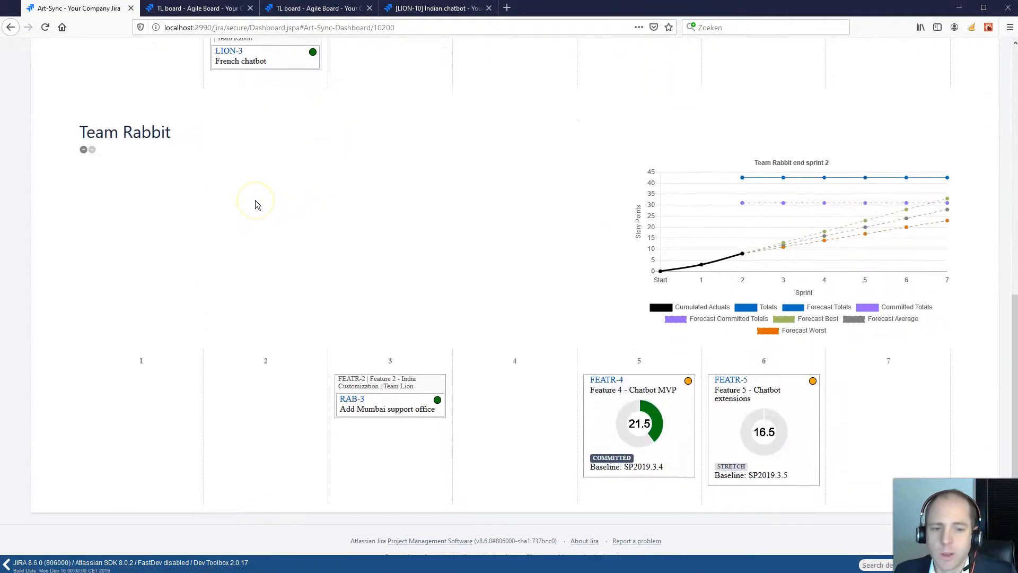